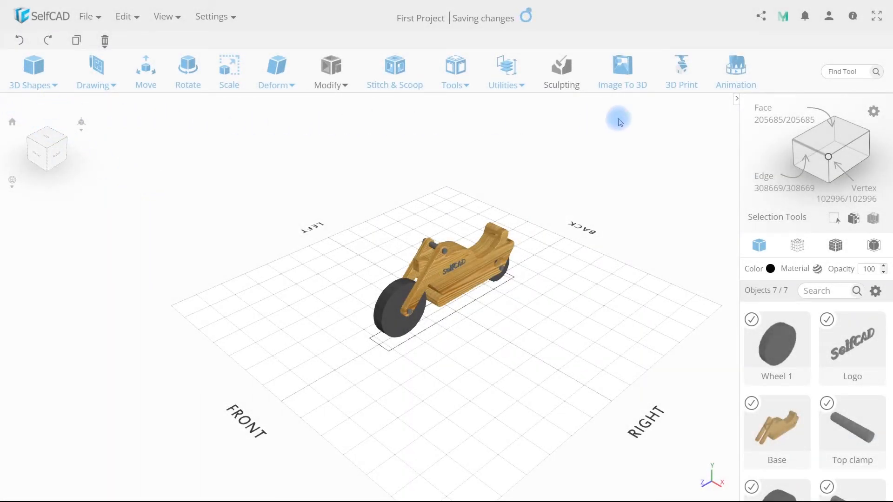
mouse_move(165, 442)
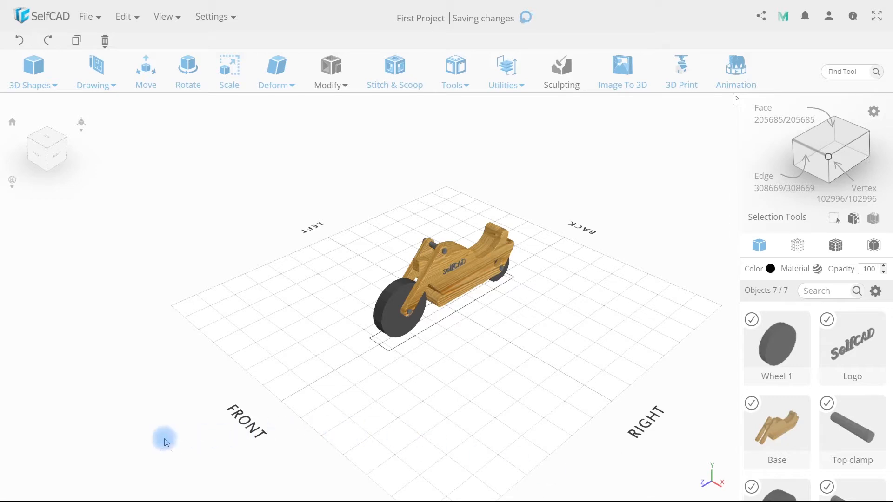
mouse_move(277, 317)
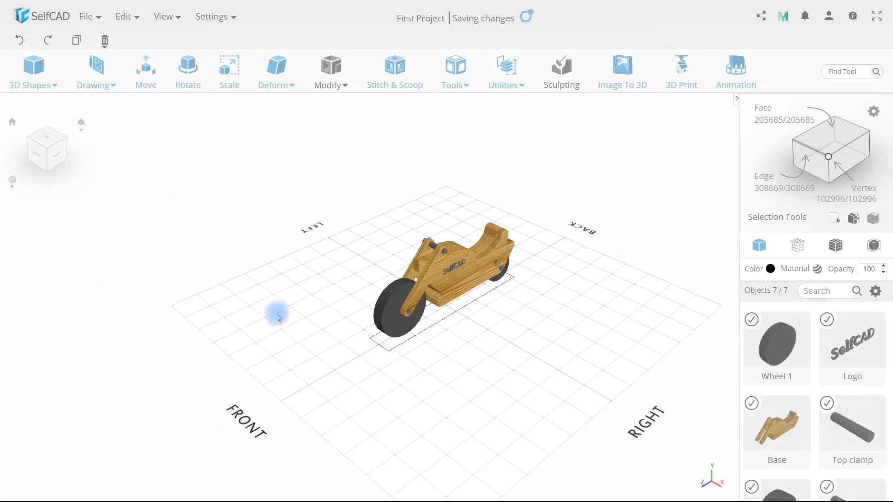
mouse_move(556, 288)
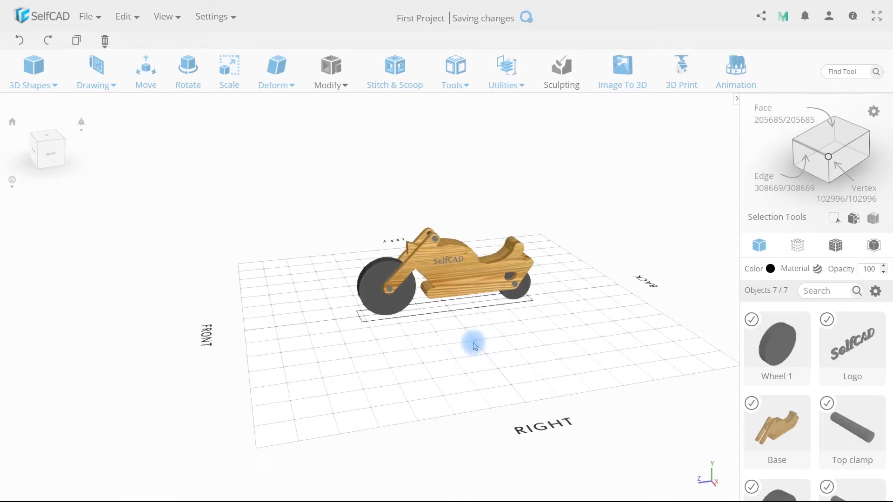
Orbit the motorbike to side-on, ground-level and raised angled views.
drag(475, 346, 585, 345)
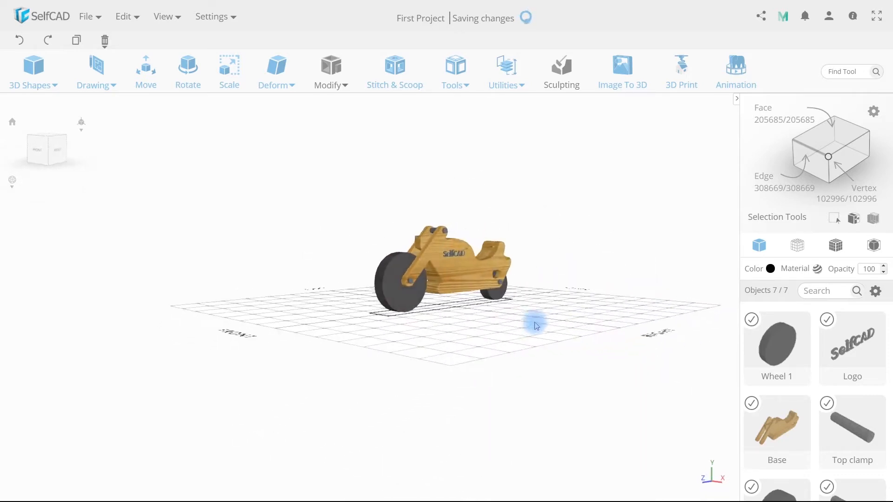
drag(534, 325, 428, 280)
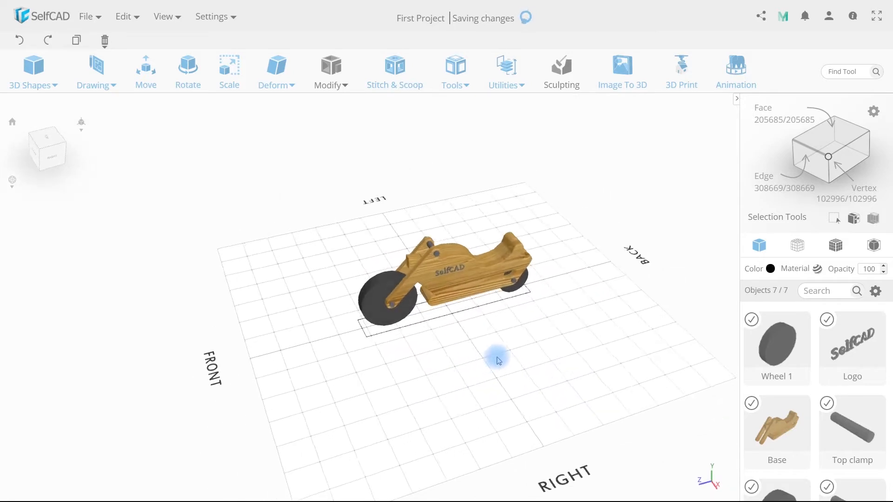
drag(496, 361, 461, 349)
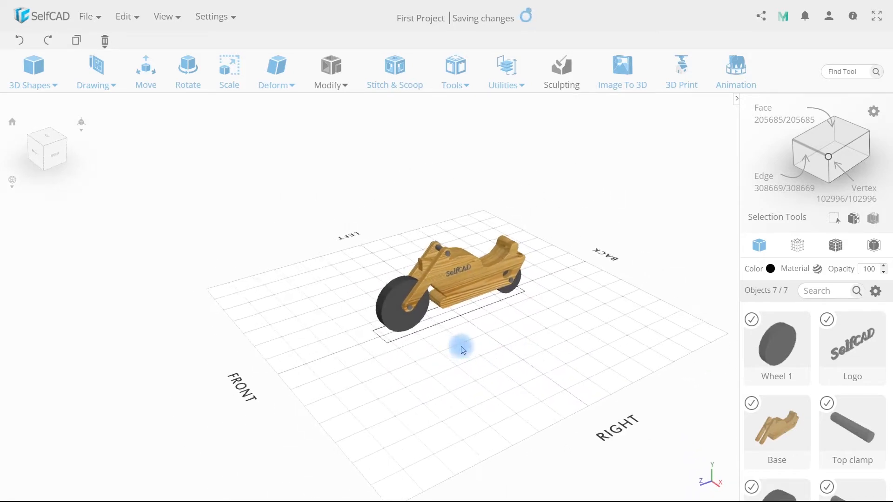
drag(462, 349, 393, 346)
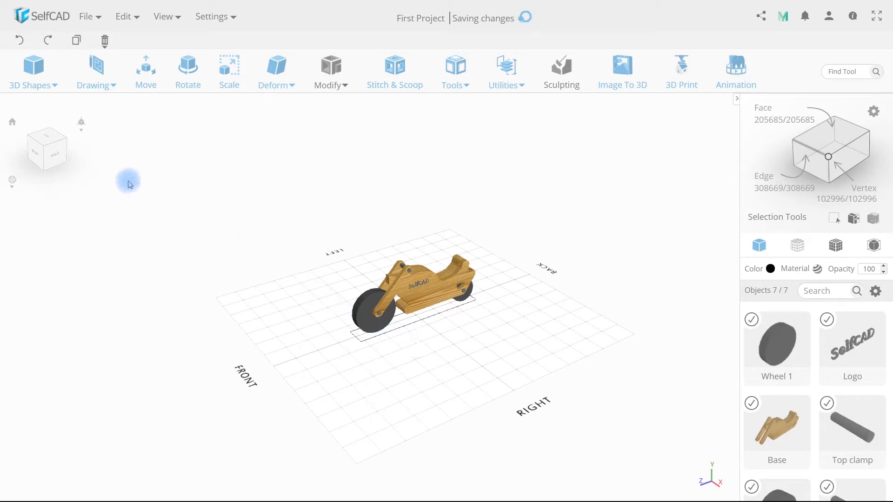
mouse_move(68, 150)
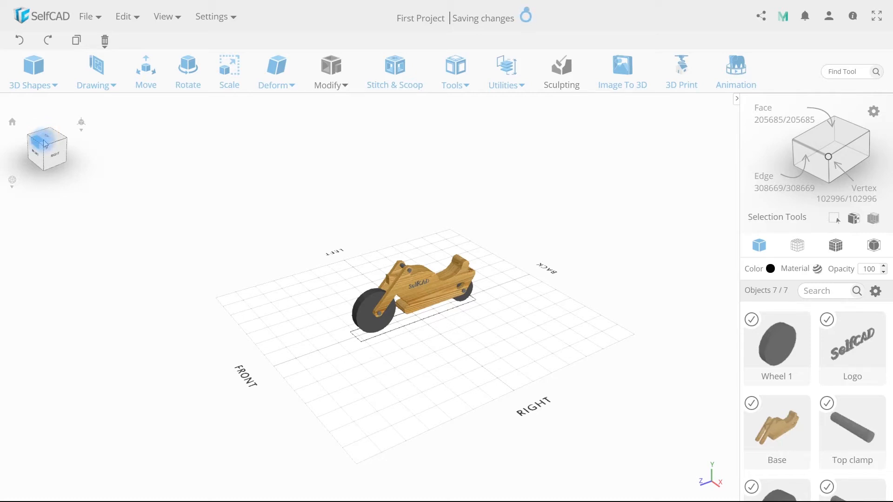
Snap to the front view, then level and raised front-right corner views via the view cube.
click(47, 140)
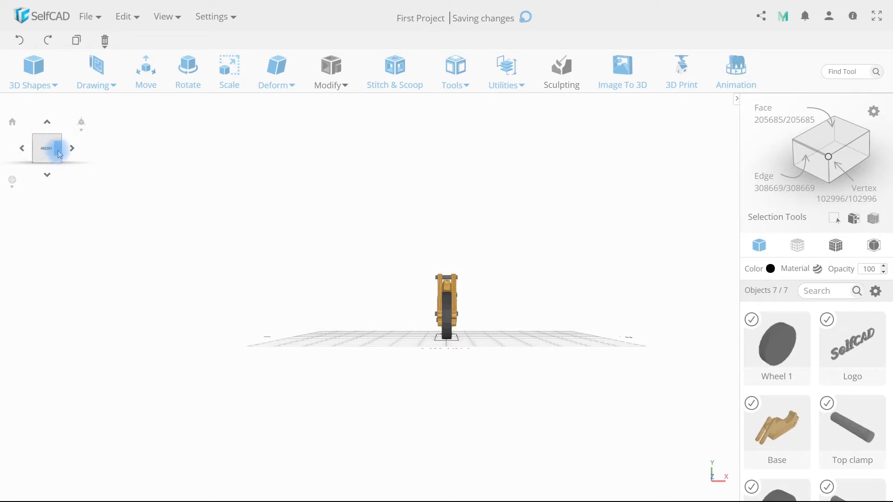
click(72, 148)
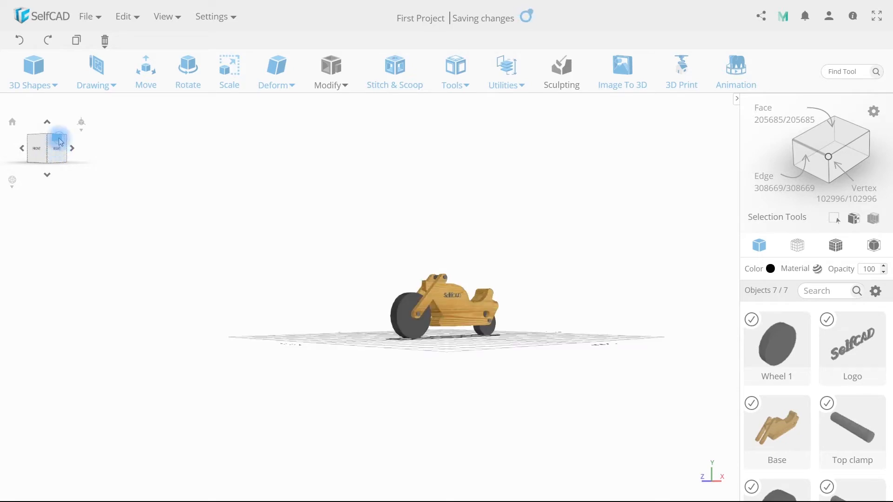
click(72, 148)
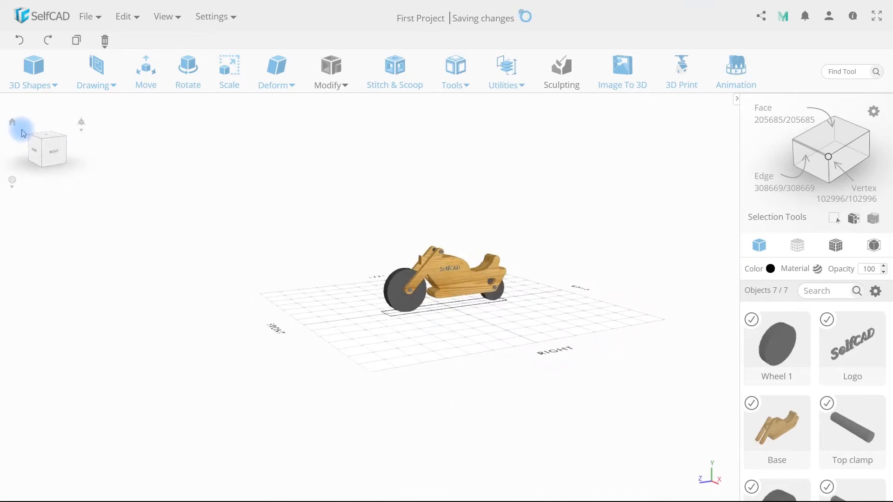
mouse_move(11, 122)
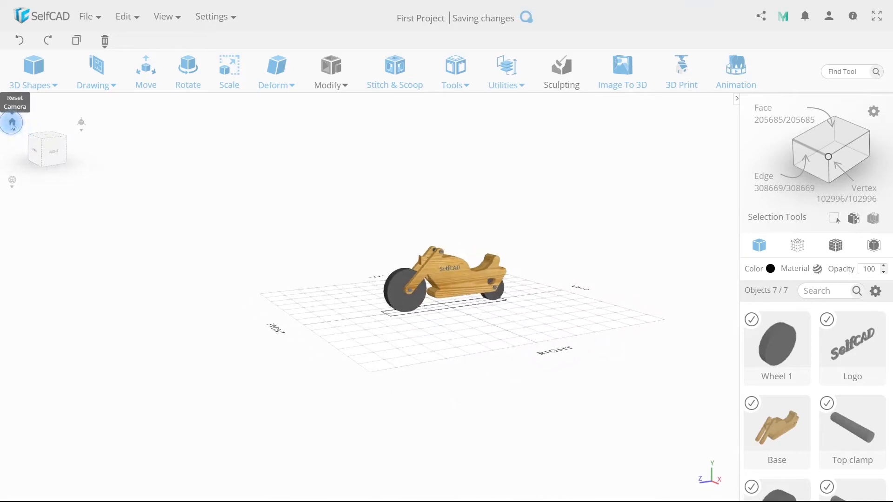
Reset the camera to the default angled view of the motorbike.
click(81, 123)
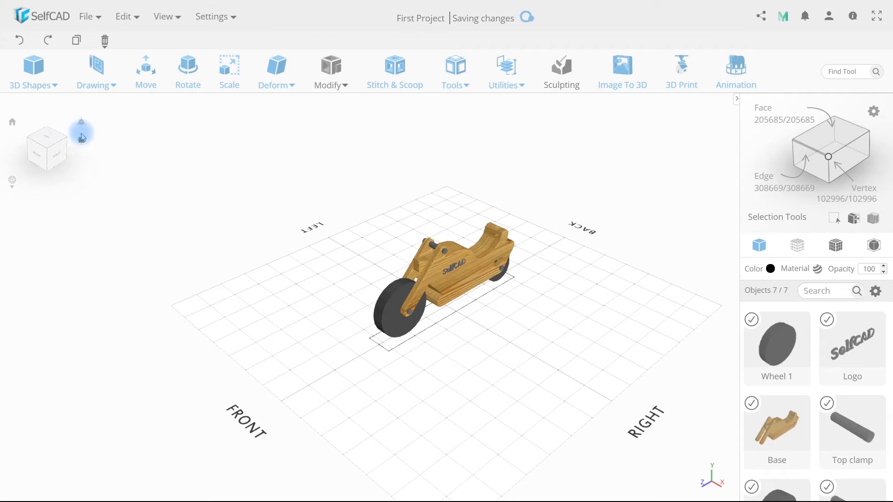
mouse_move(80, 142)
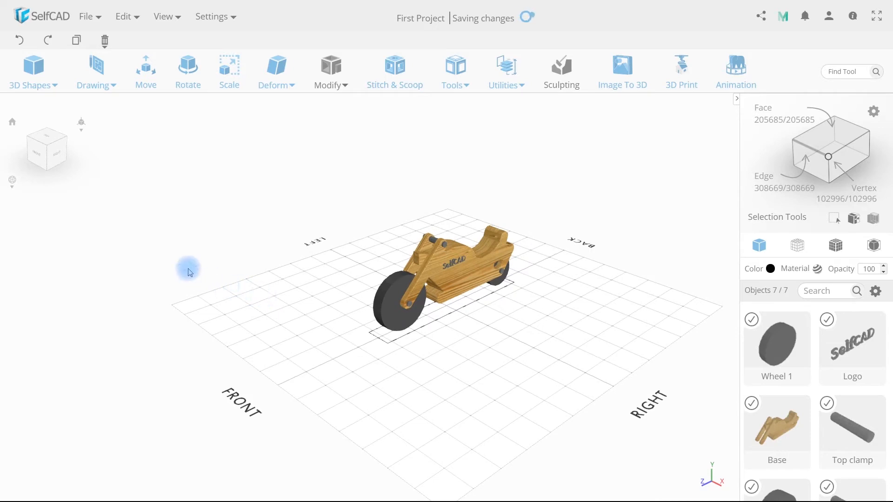
mouse_move(81, 135)
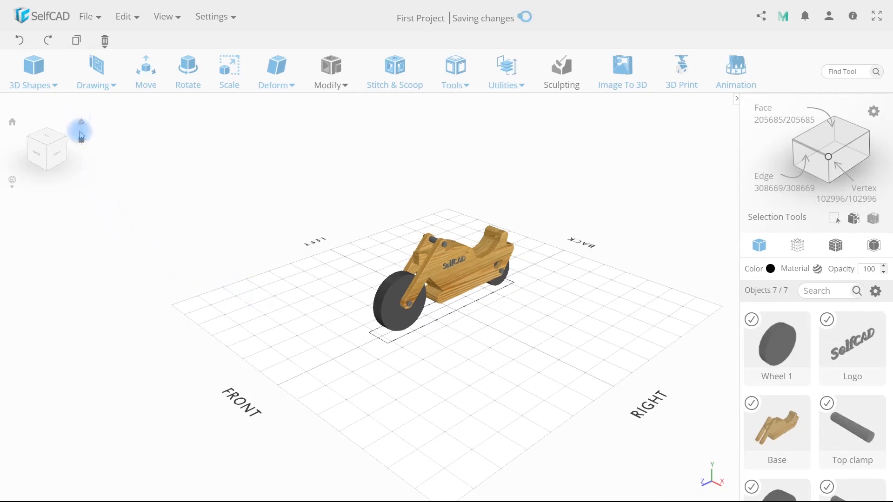
mouse_move(81, 142)
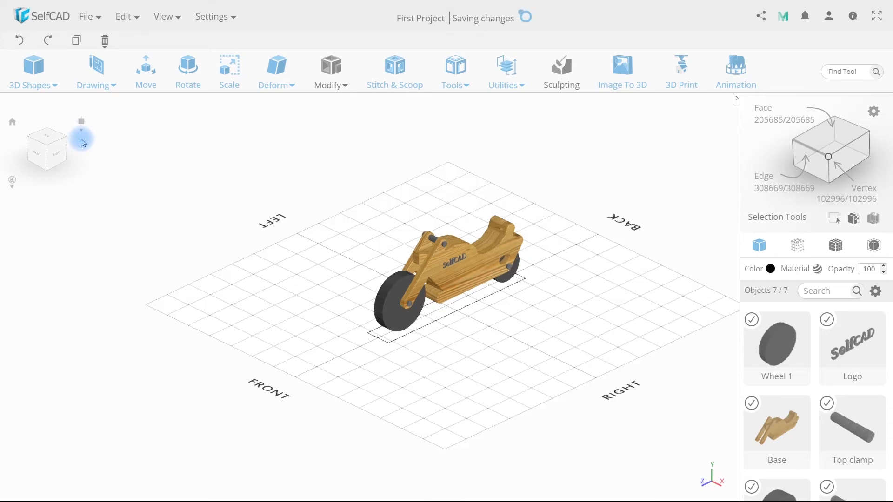
mouse_move(174, 228)
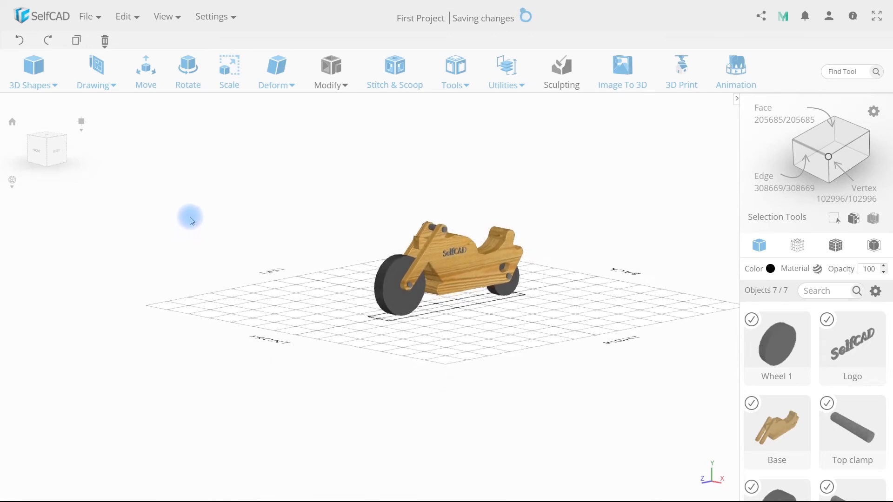
Orbit the orthographic view toward the front and back, then restore perspective projection.
drag(191, 221, 254, 228)
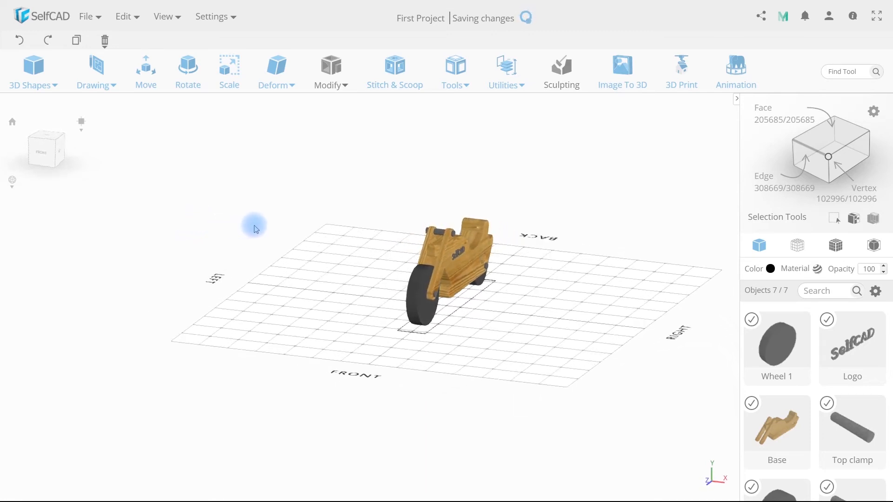
drag(254, 229, 174, 226)
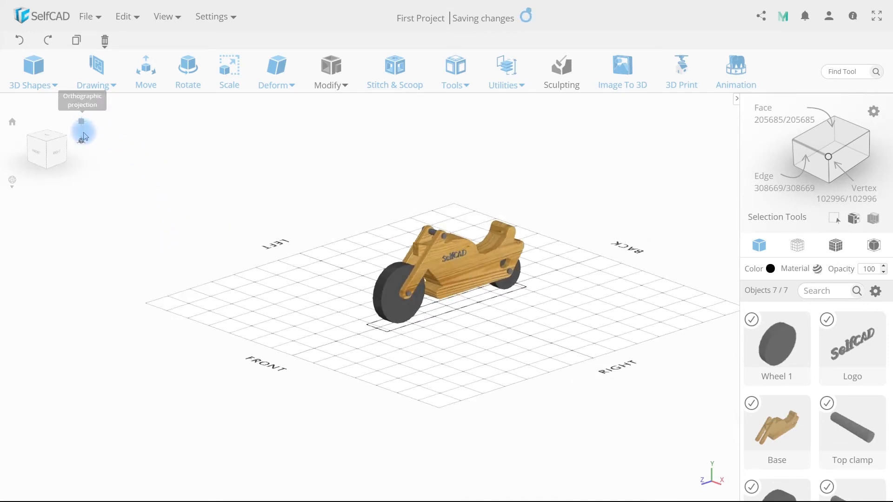
click(82, 131)
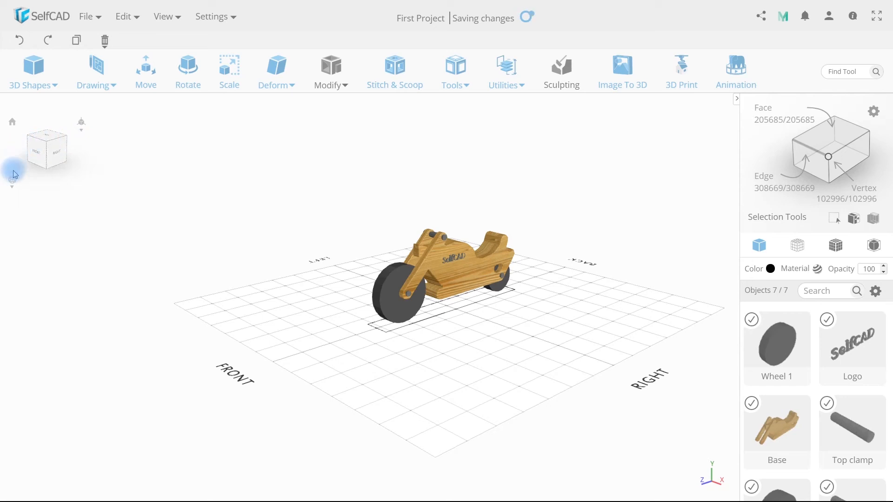
mouse_move(13, 180)
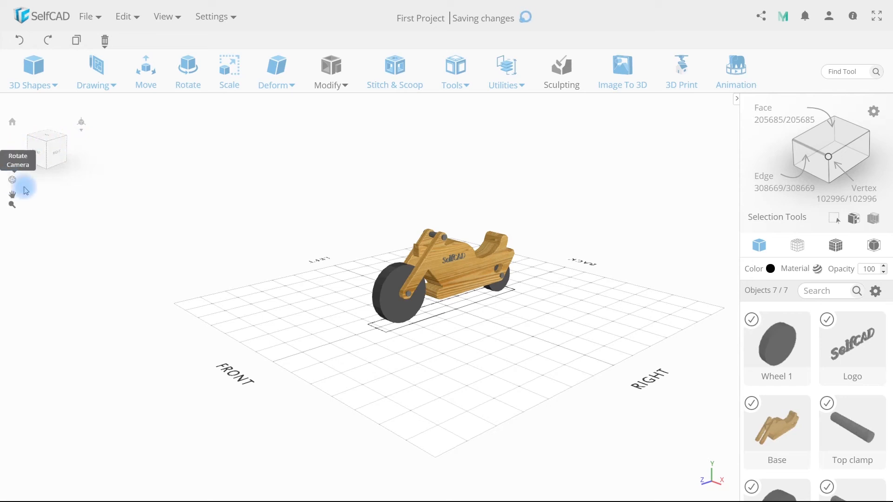
Orbit to behind the motorbike, pan up and back down, then zoom in close.
drag(25, 189, 147, 233)
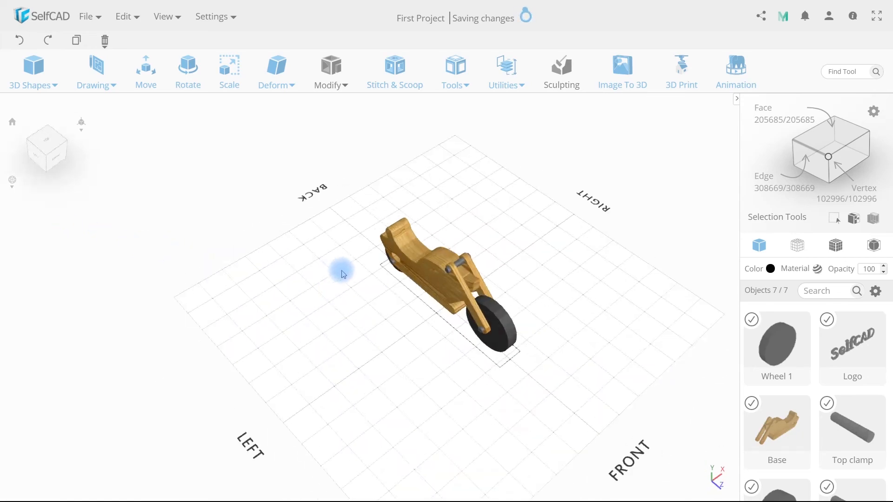
drag(341, 273, 691, 224)
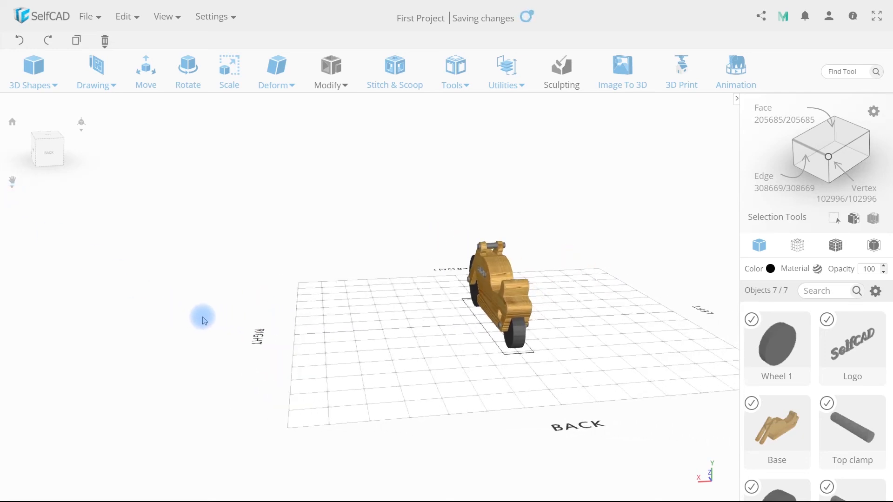
drag(202, 320, 192, 272)
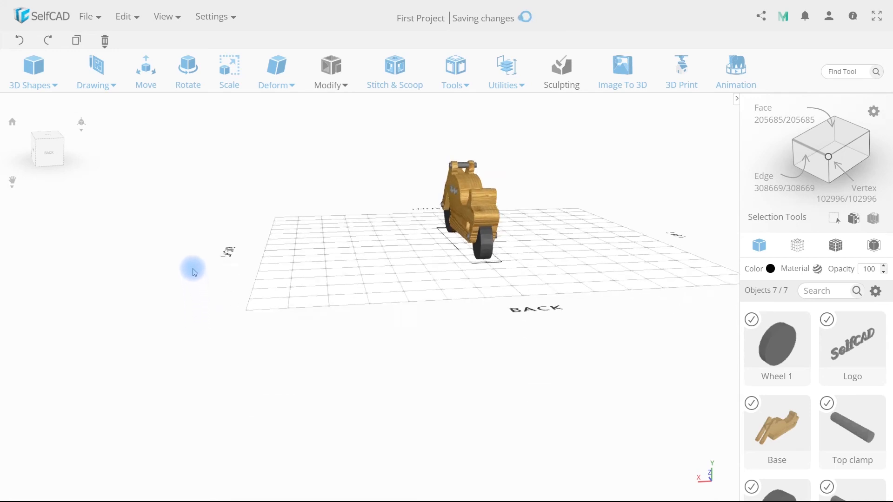
drag(192, 270, 67, 245)
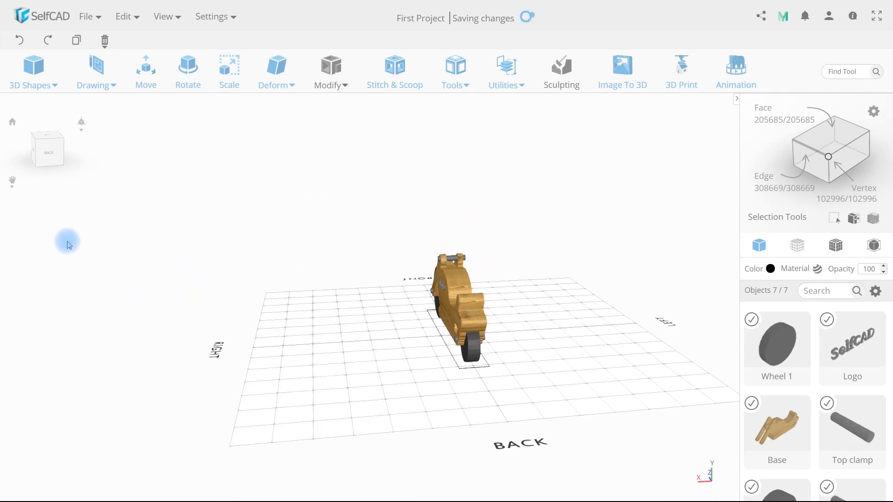
mouse_move(11, 202)
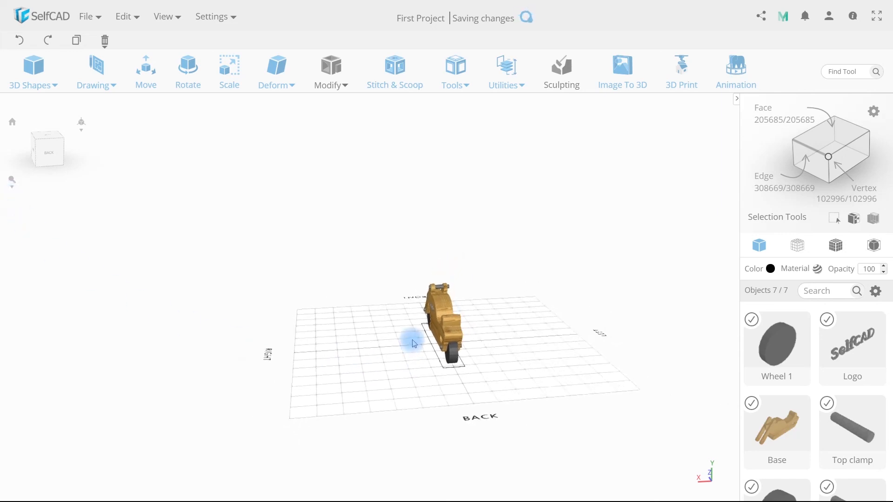
drag(414, 343, 367, 414)
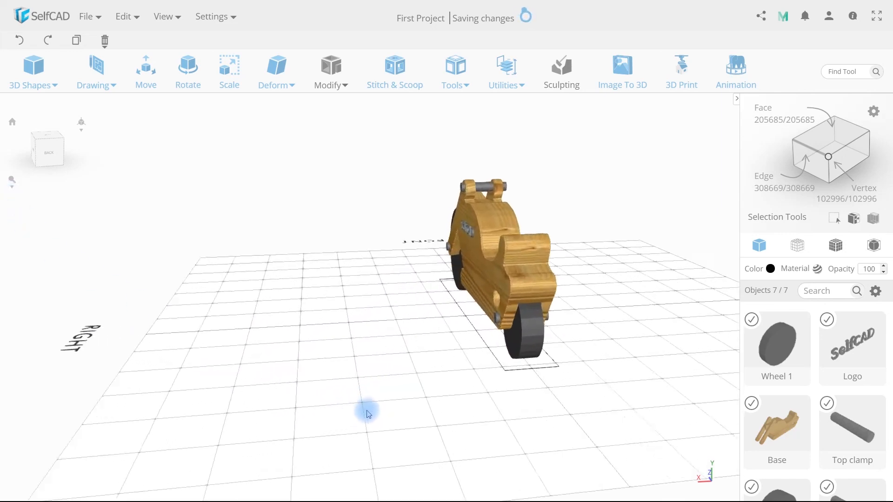